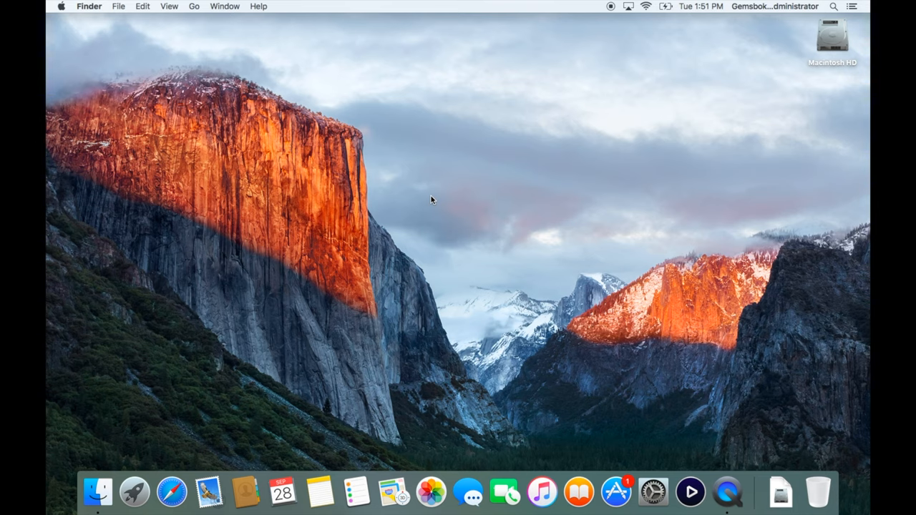
Step: Bring up a new Finder window on the home folder from the Dock
{"action": "left_click", "coordinate": [97, 492]}
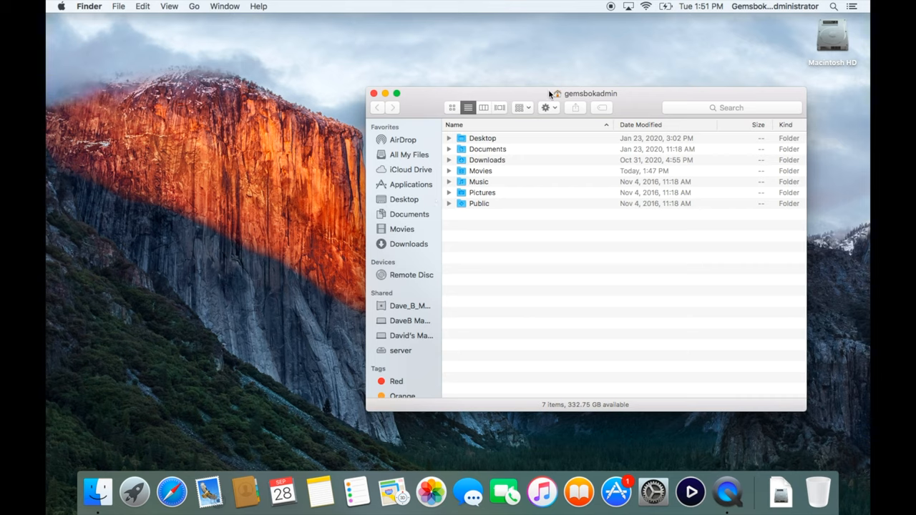
{"action": "mouse_move", "coordinate": [513, 171]}
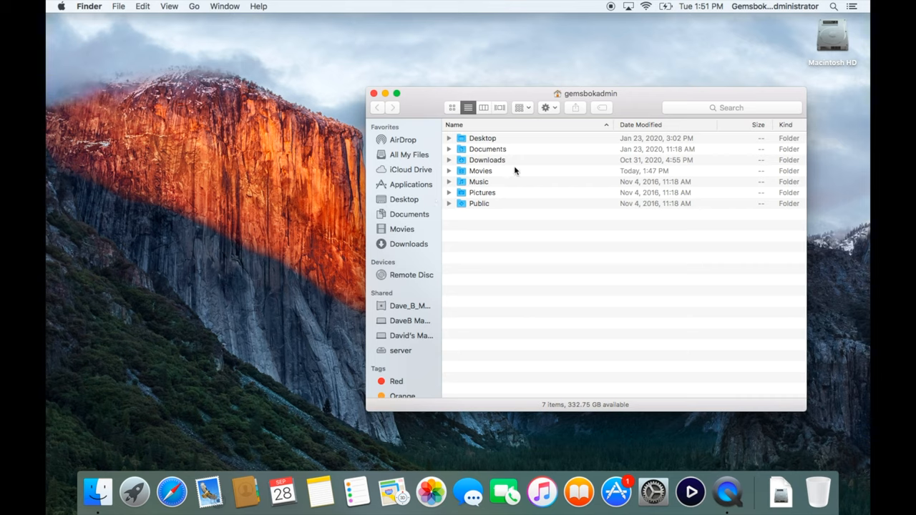
{"action": "mouse_move", "coordinate": [472, 220]}
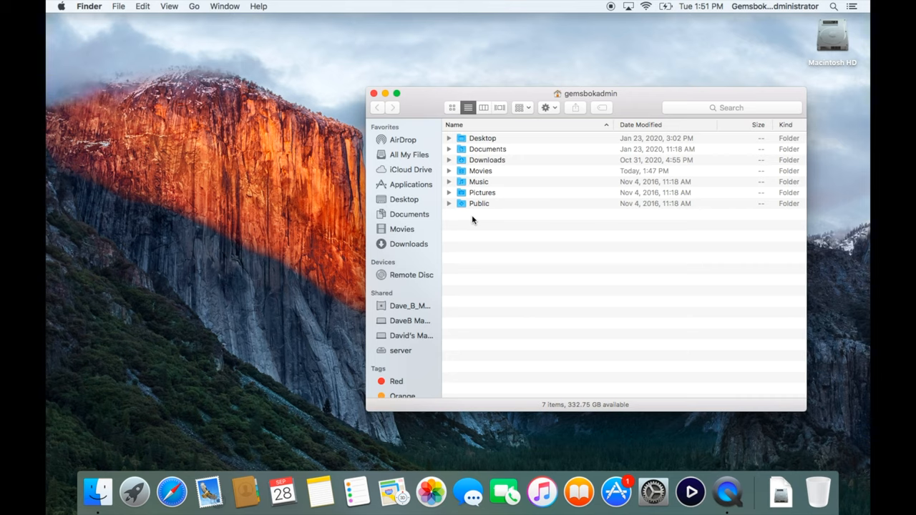
{"action": "mouse_move", "coordinate": [194, 20]}
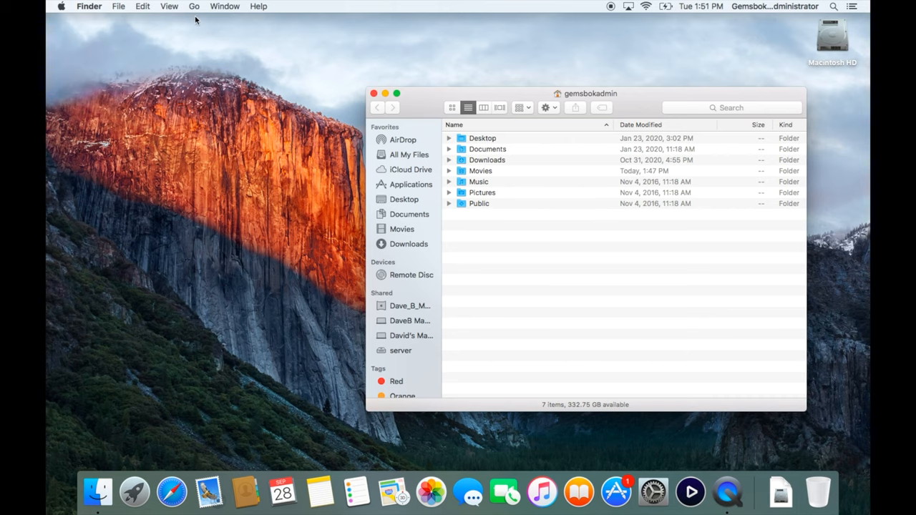
{"action": "mouse_move", "coordinate": [195, 5]}
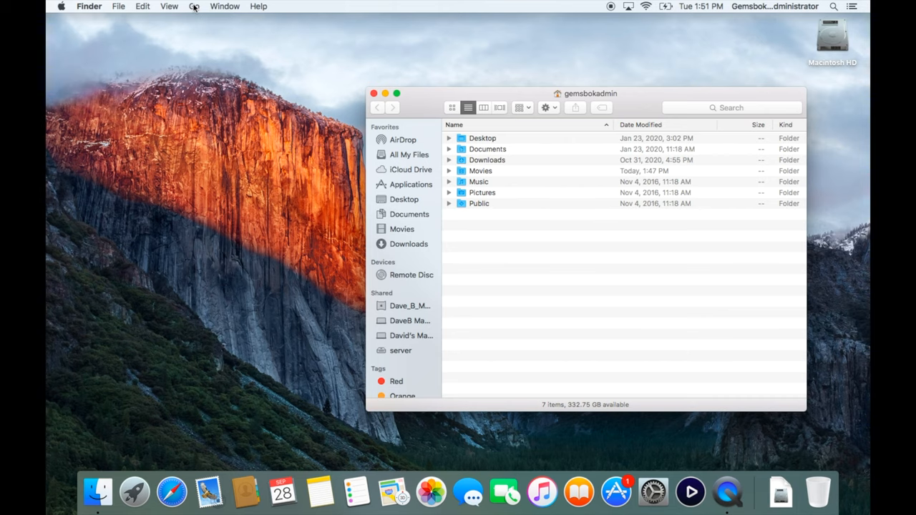
Step: Navigate to the hidden user Library folder through the Go menu
{"action": "left_click", "coordinate": [194, 6]}
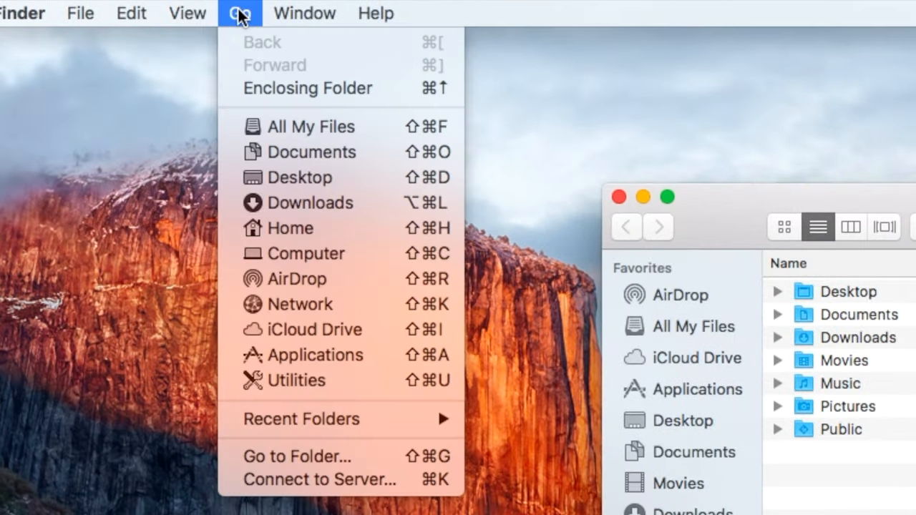
{"action": "mouse_move", "coordinate": [306, 253]}
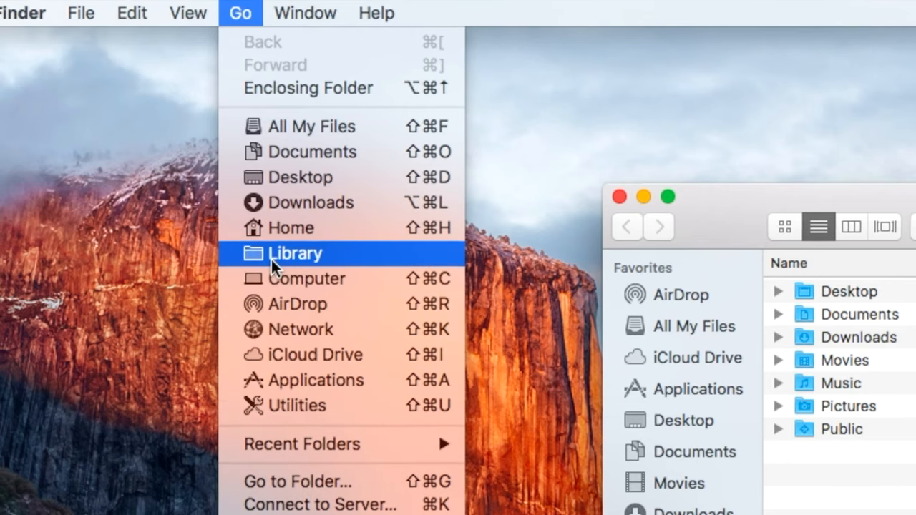
{"action": "mouse_move", "coordinate": [346, 258]}
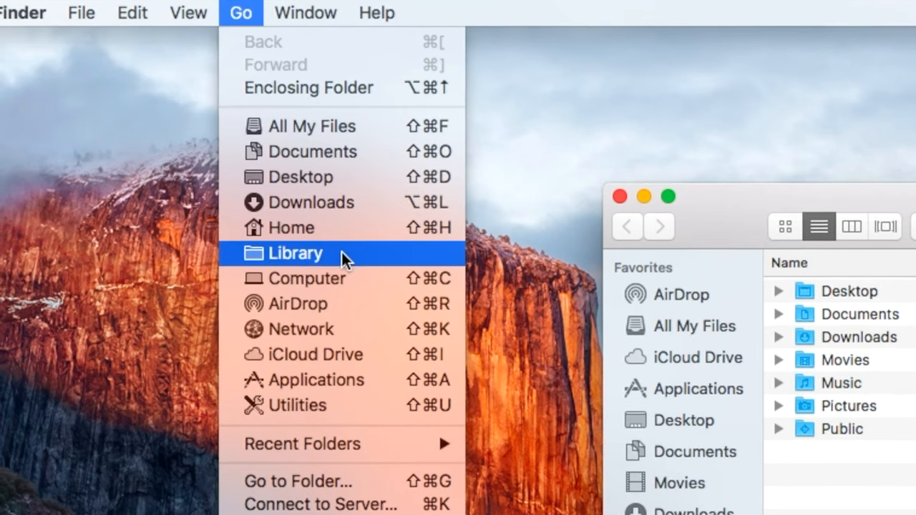
{"action": "mouse_move", "coordinate": [357, 252]}
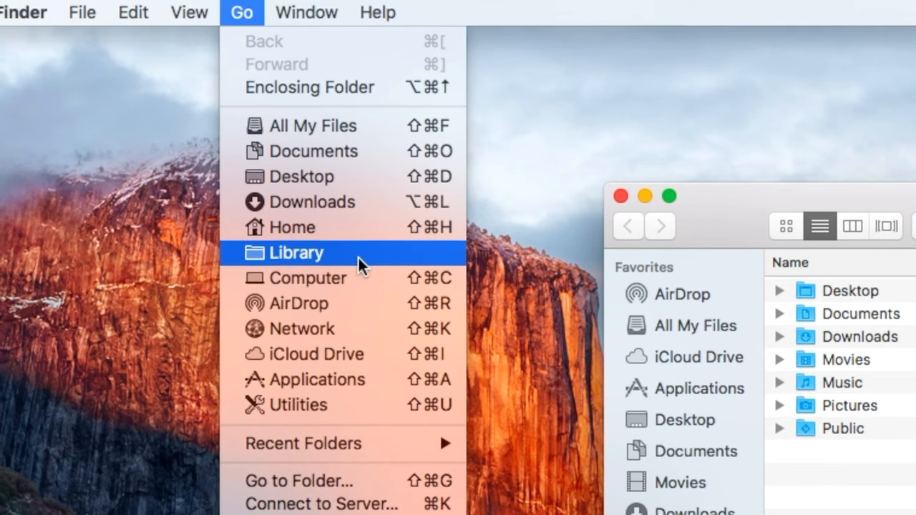
{"action": "left_click", "coordinate": [293, 251]}
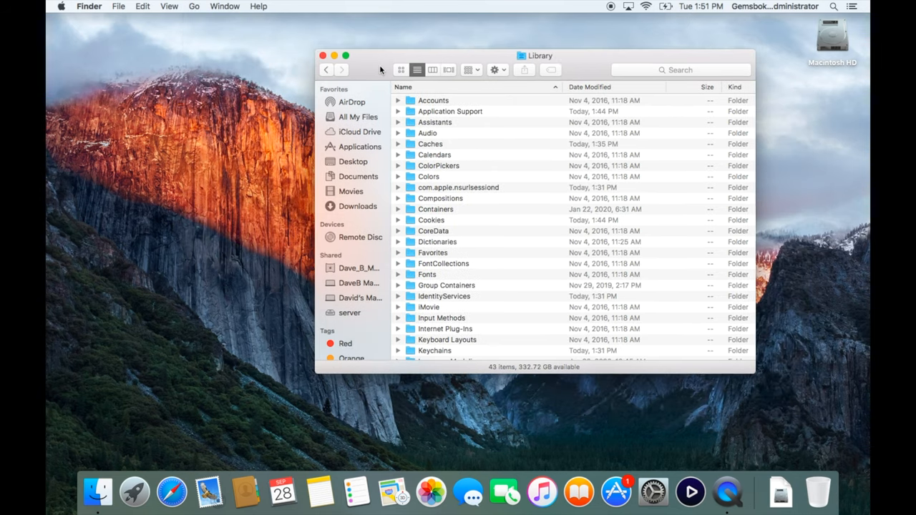
Step: Enlarge the Library window, peek inside Preferences, and return to the Library listing
{"action": "left_click_drag", "start_coordinate": [539, 55], "coordinate": [524, 34]}
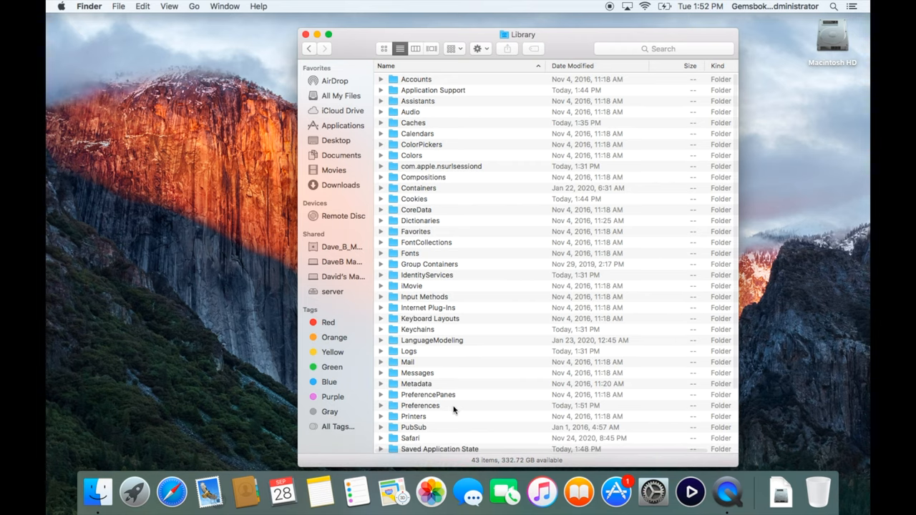
{"action": "double_click", "coordinate": [421, 405]}
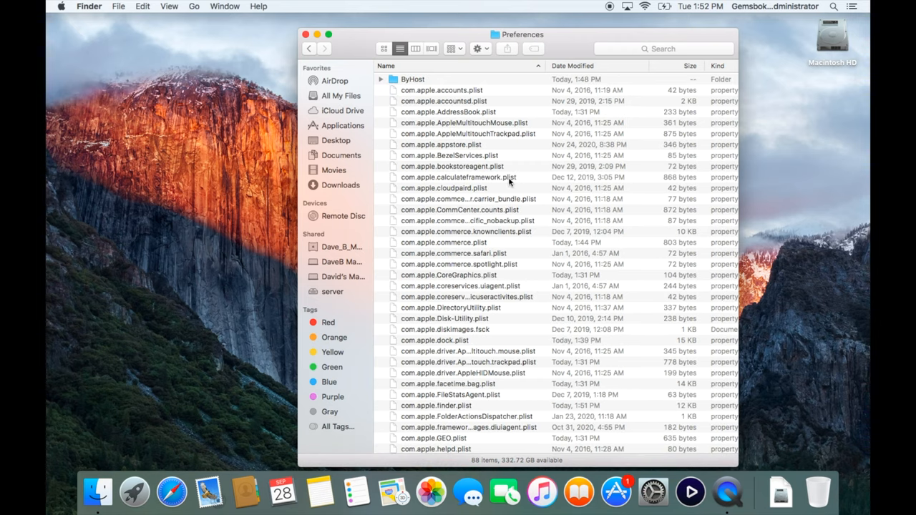
{"action": "mouse_move", "coordinate": [449, 296]}
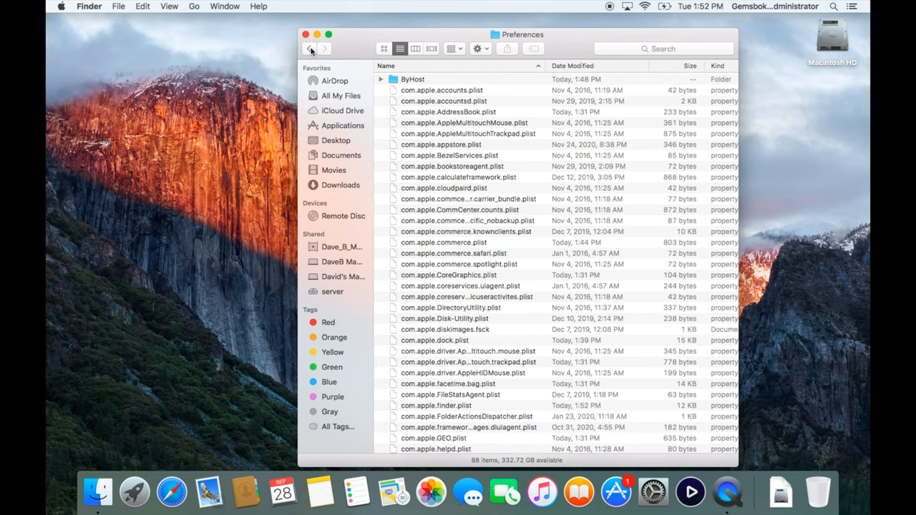
{"action": "left_click", "coordinate": [309, 49]}
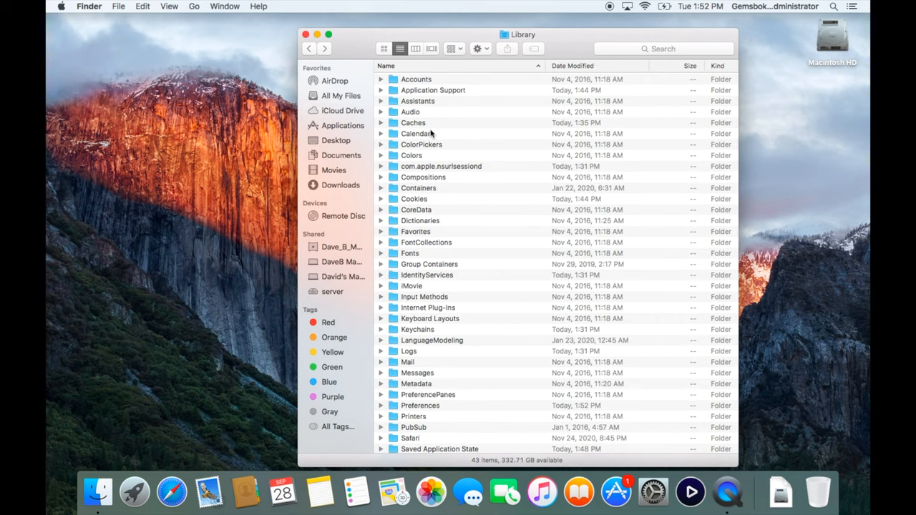
{"action": "mouse_move", "coordinate": [503, 37]}
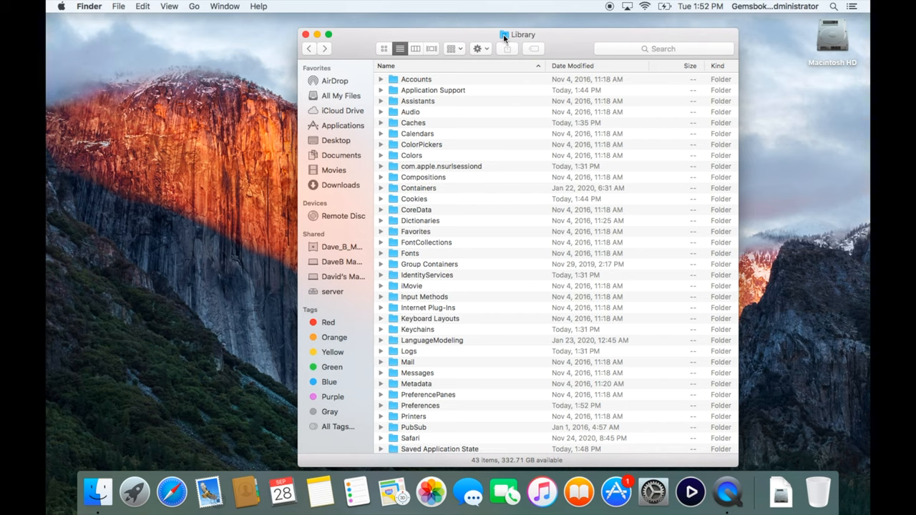
Step: From the window's path menu, bring up Macintosh HD in a second window
{"action": "left_click", "coordinate": [522, 35]}
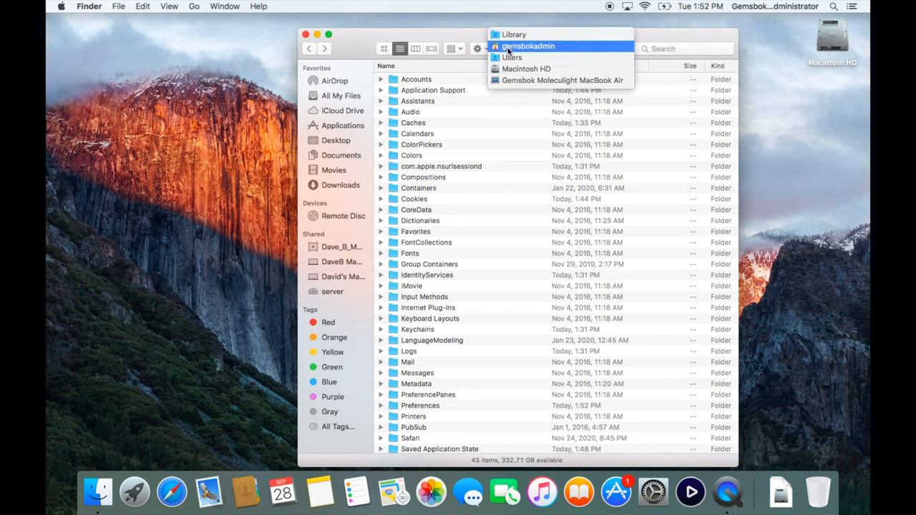
{"action": "mouse_move", "coordinate": [527, 69]}
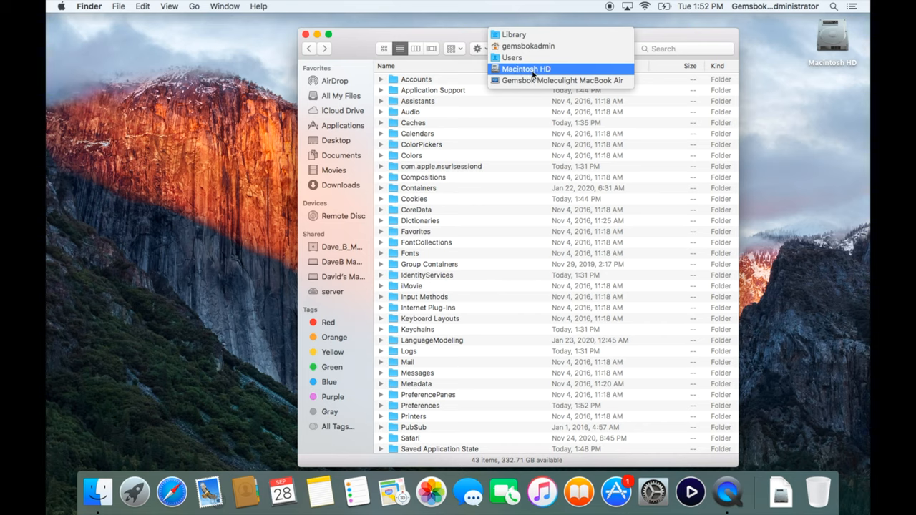
{"action": "mouse_move", "coordinate": [528, 46]}
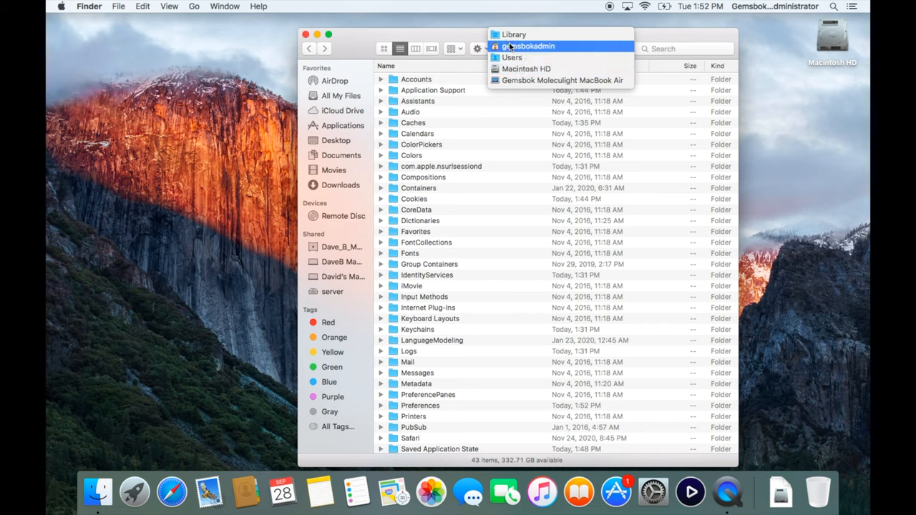
{"action": "mouse_move", "coordinate": [528, 45]}
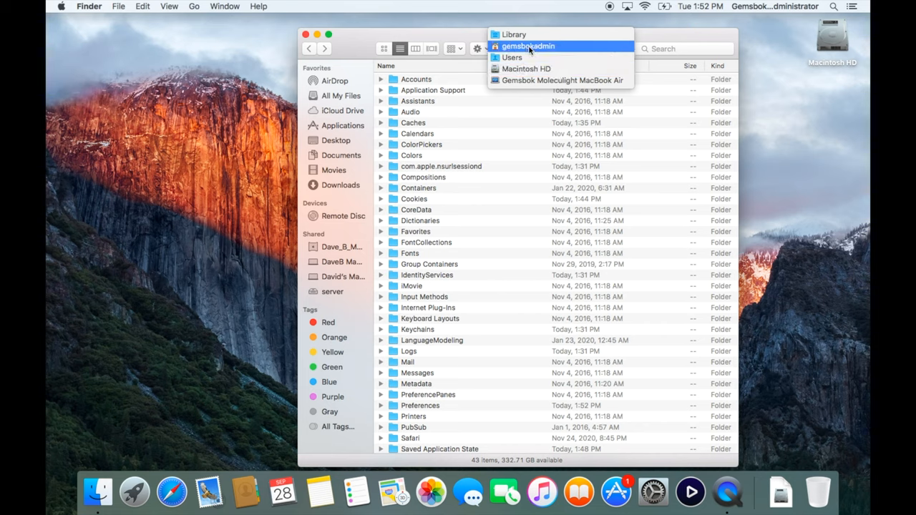
{"action": "mouse_move", "coordinate": [514, 35]}
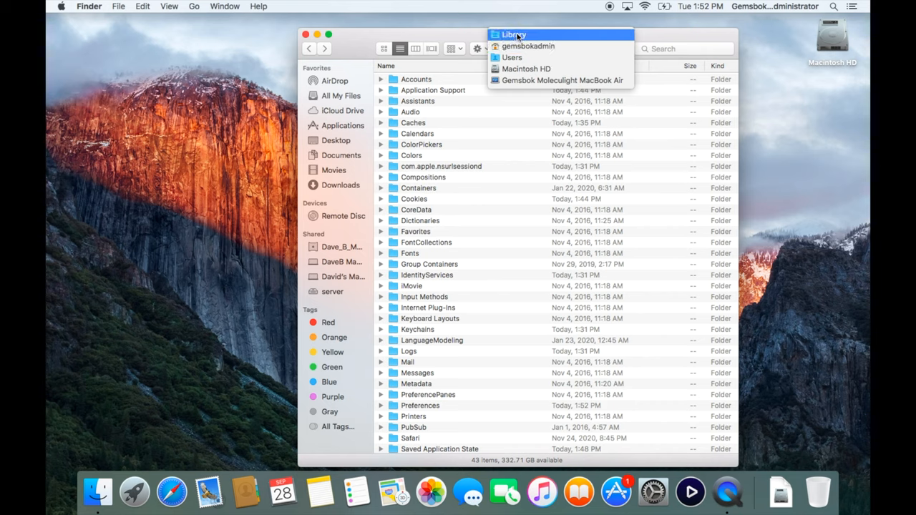
{"action": "left_click", "coordinate": [514, 34]}
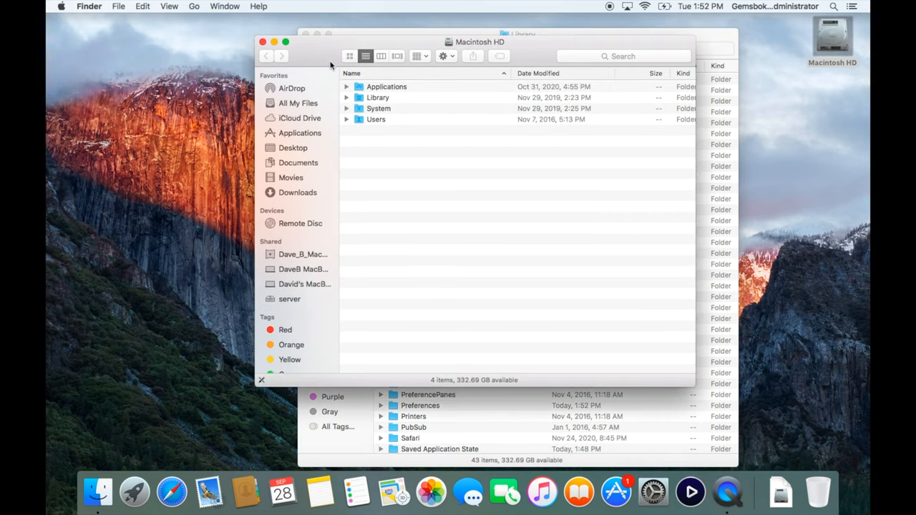
Step: Move the Macintosh HD window aside and browse into its system Library folder
{"action": "left_click_drag", "start_coordinate": [481, 42], "coordinate": [320, 60]}
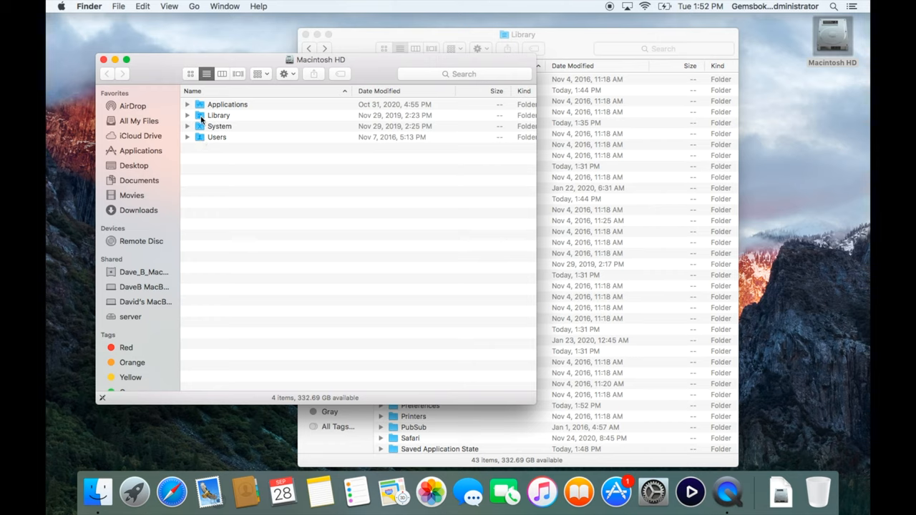
{"action": "double_click", "coordinate": [218, 114]}
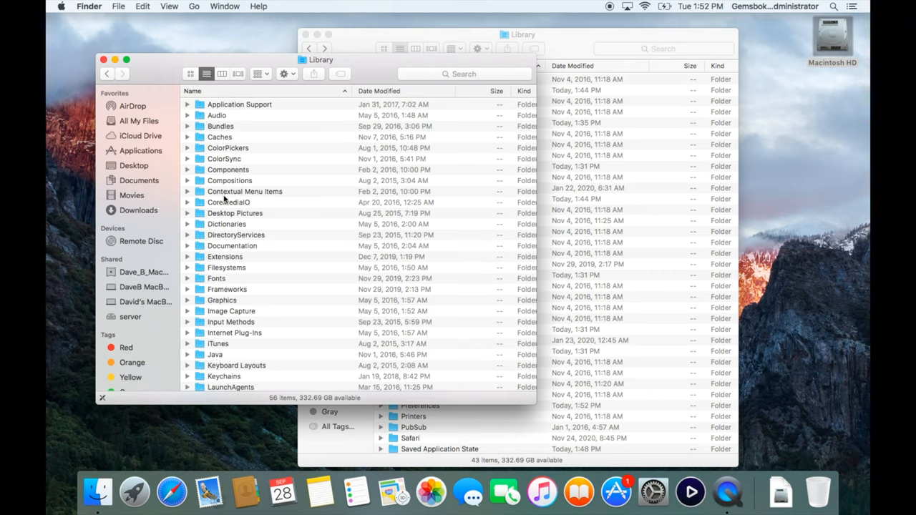
{"action": "scroll", "scroll_direction": "down", "scroll_amount": 3}
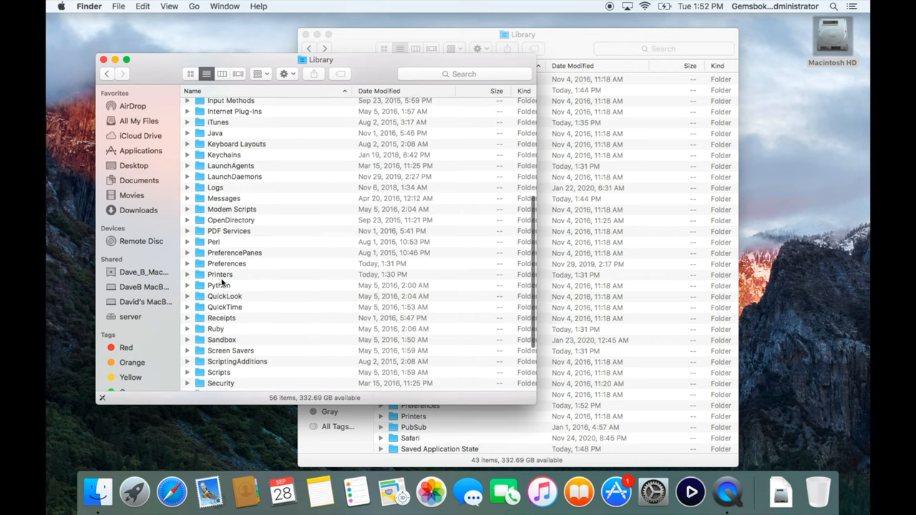
{"action": "scroll", "scroll_direction": "up", "scroll_amount": 3}
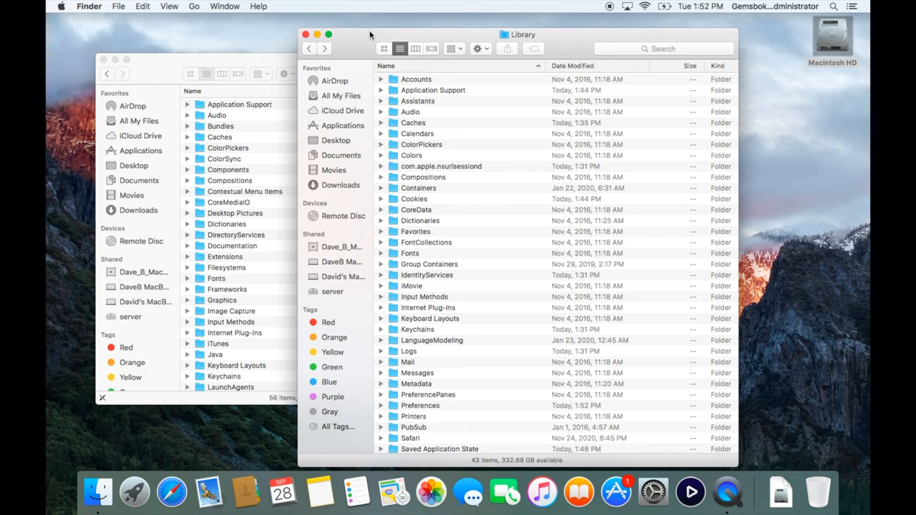
Step: Glance at the Go menu, then close every Finder window to leave the bare desktop
{"action": "key", "text": "~"}
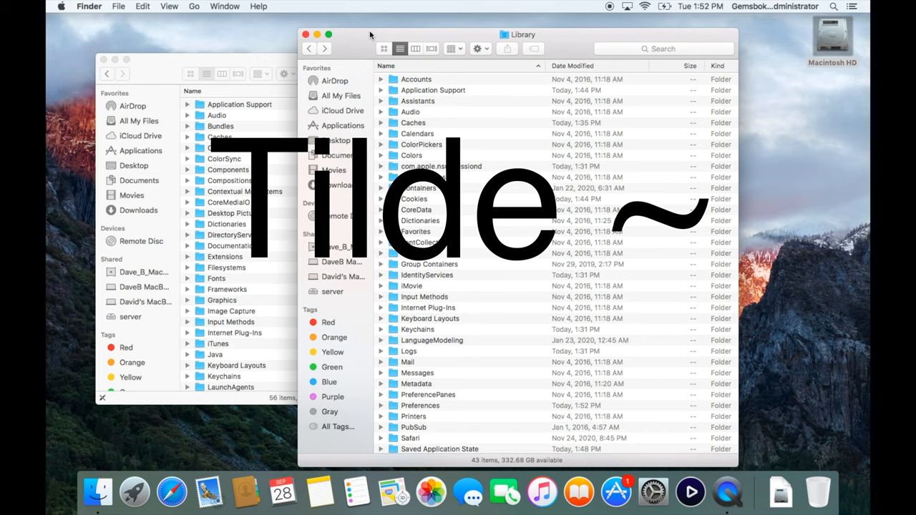
{"action": "left_click", "coordinate": [194, 6]}
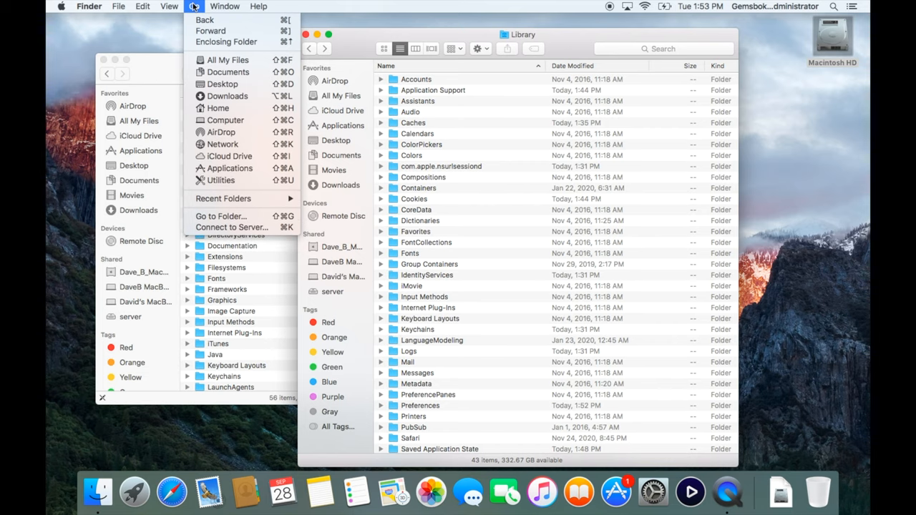
{"action": "left_click", "coordinate": [169, 6]}
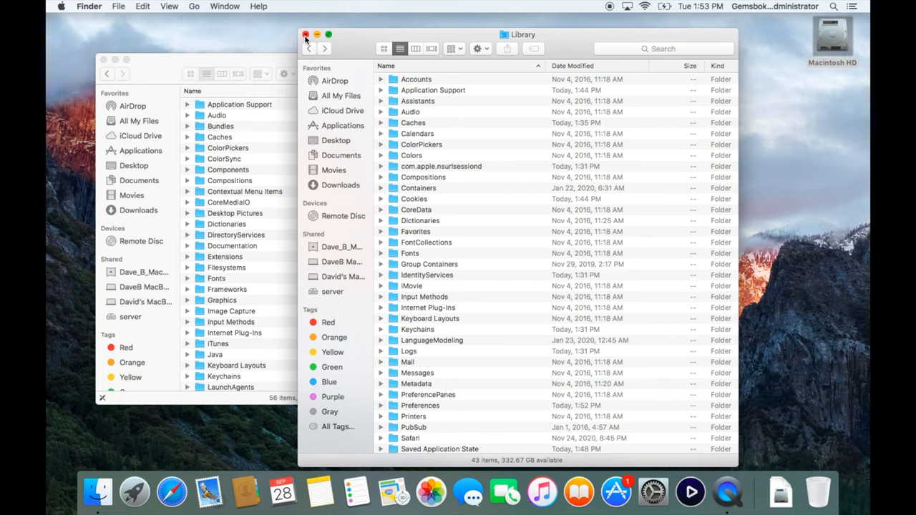
{"action": "left_click", "coordinate": [306, 34]}
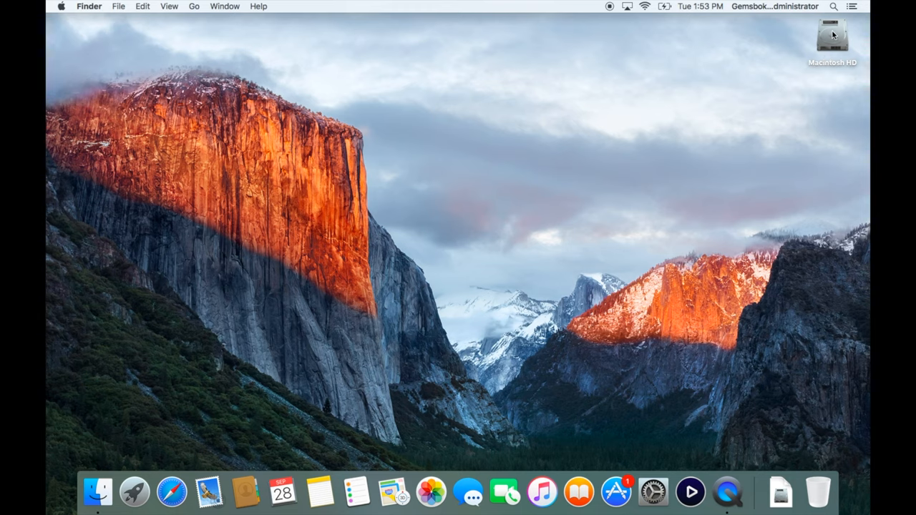
Step: Reopen Macintosh HD from its desktop icon and select its Library folder
{"action": "double_click", "coordinate": [832, 36]}
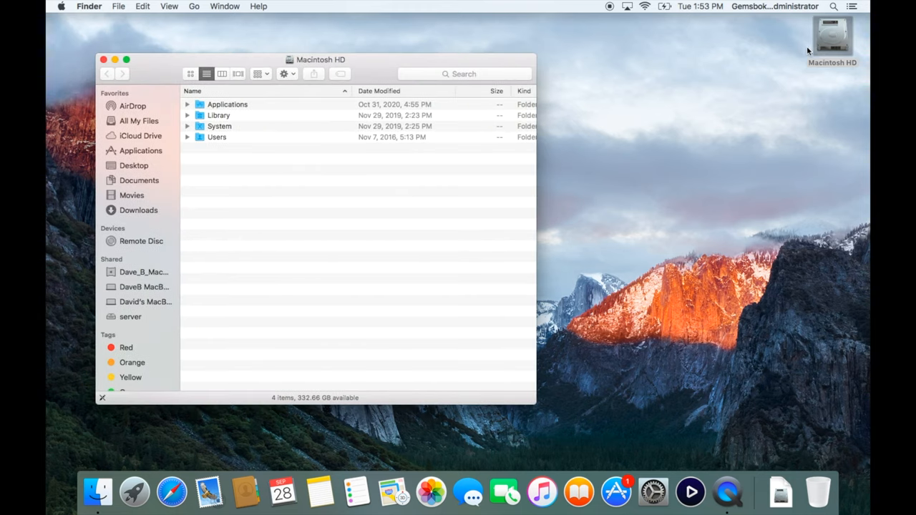
{"action": "mouse_move", "coordinate": [206, 120]}
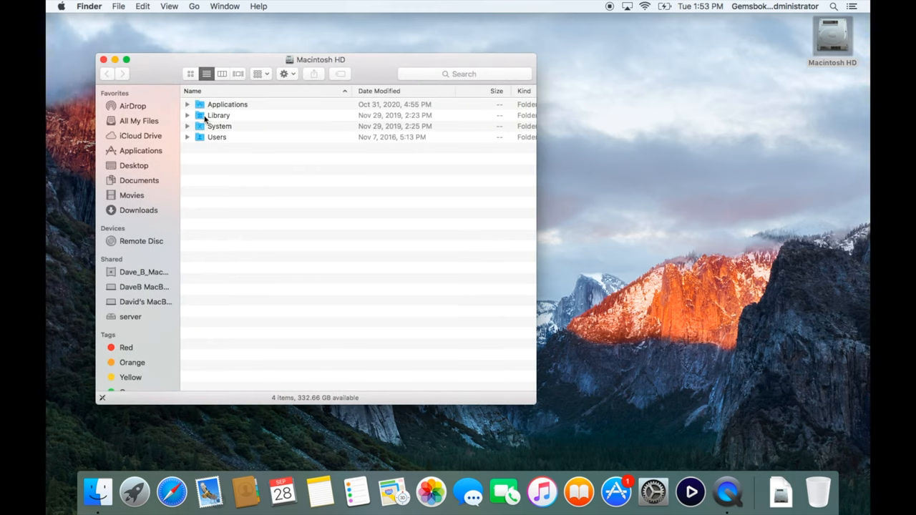
{"action": "left_click", "coordinate": [218, 114]}
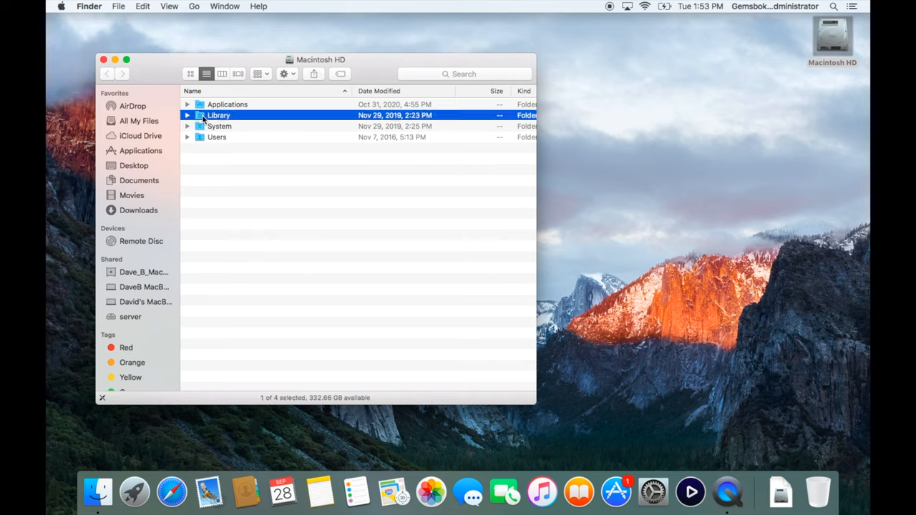